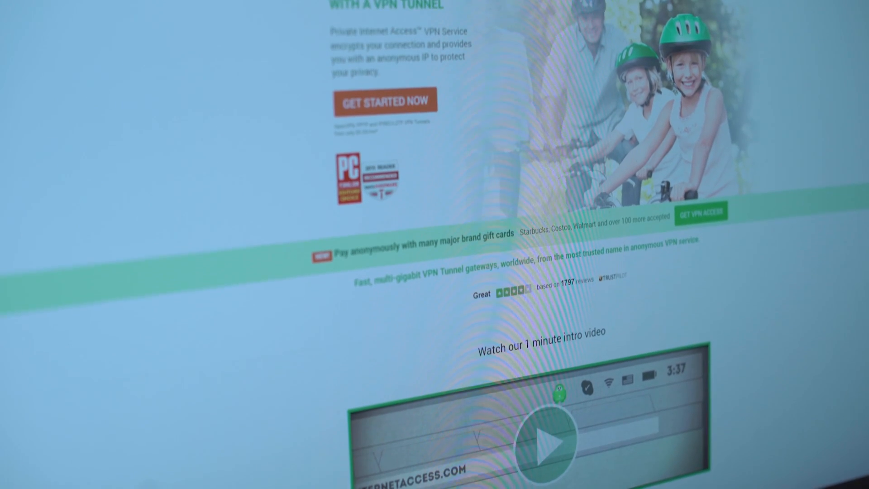
- Scroll the Private Internet Access homepage down to the intro video and trusted-by logos
{"action": "scroll", "scroll_direction": "up", "scroll_amount": 3}
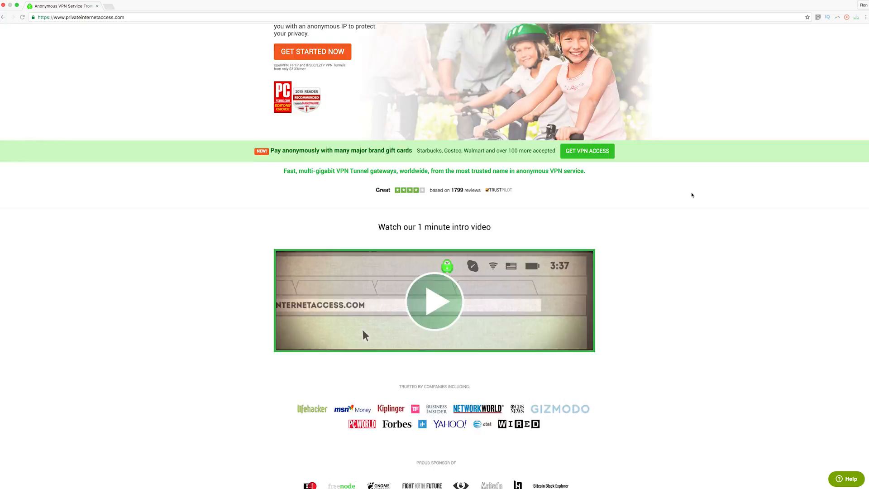
{"action": "scroll", "scroll_direction": "down", "scroll_amount": 3}
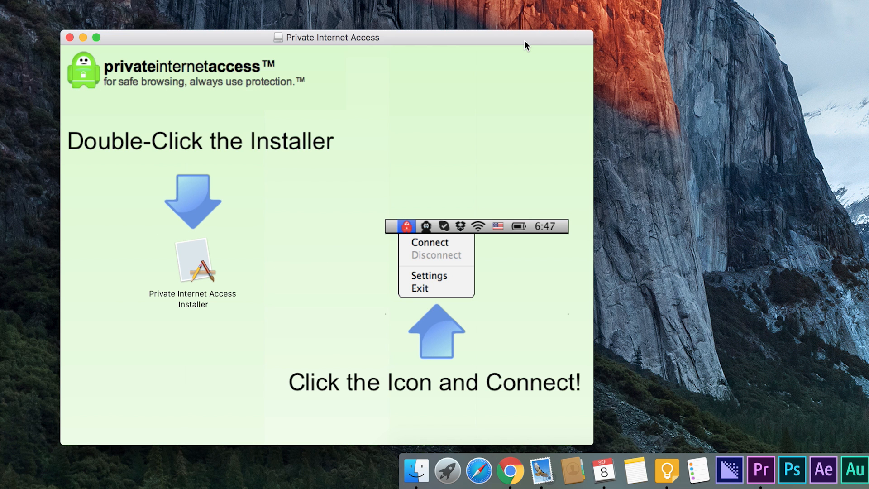
- Connect Private Internet Access VPN from its menu bar icon and check the Connecting notification
{"action": "left_click", "coordinate": [429, 242]}
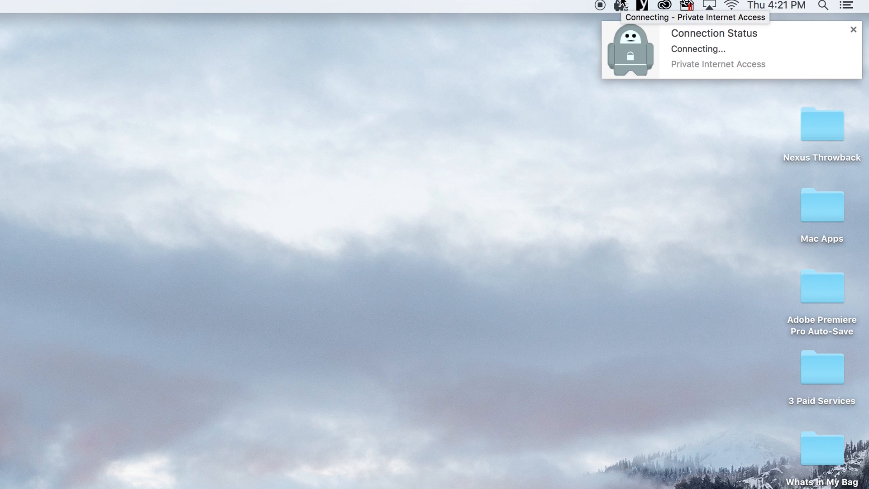
{"action": "mouse_move", "coordinate": [573, 27]}
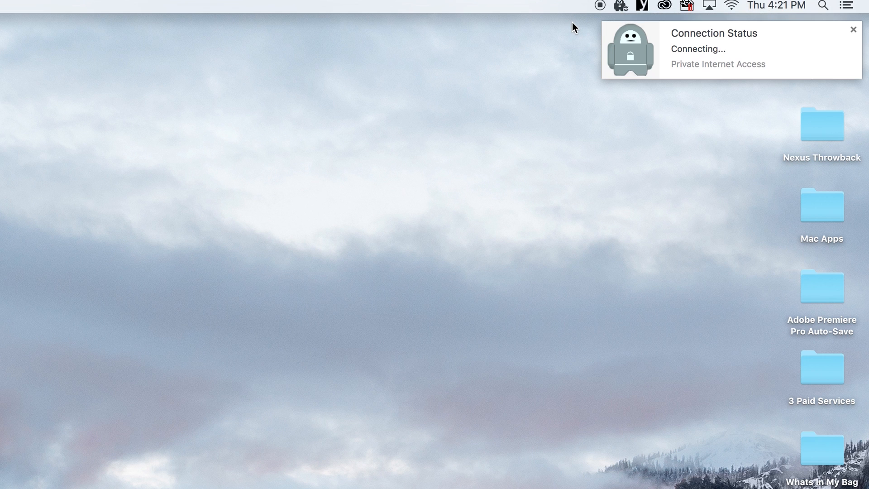
{"action": "left_click", "coordinate": [853, 30]}
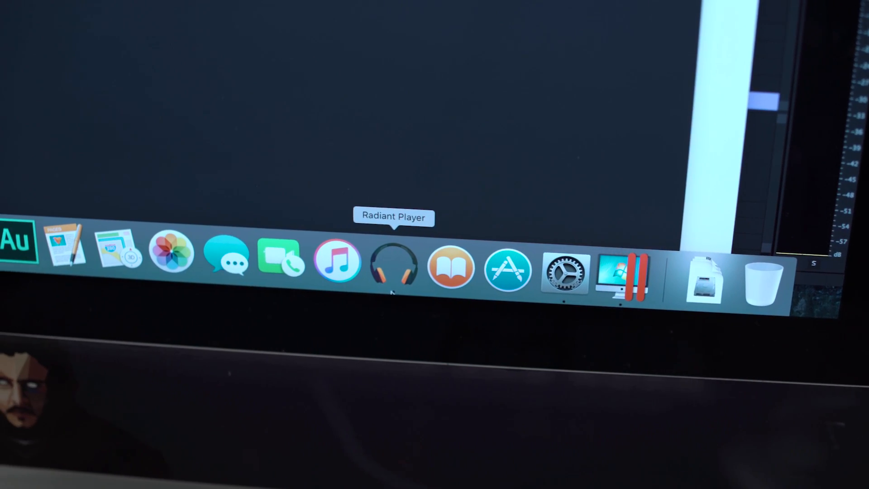
- Launch Radiant Player from the Dock and scroll Listen Now back to the top
{"action": "left_click", "coordinate": [392, 261]}
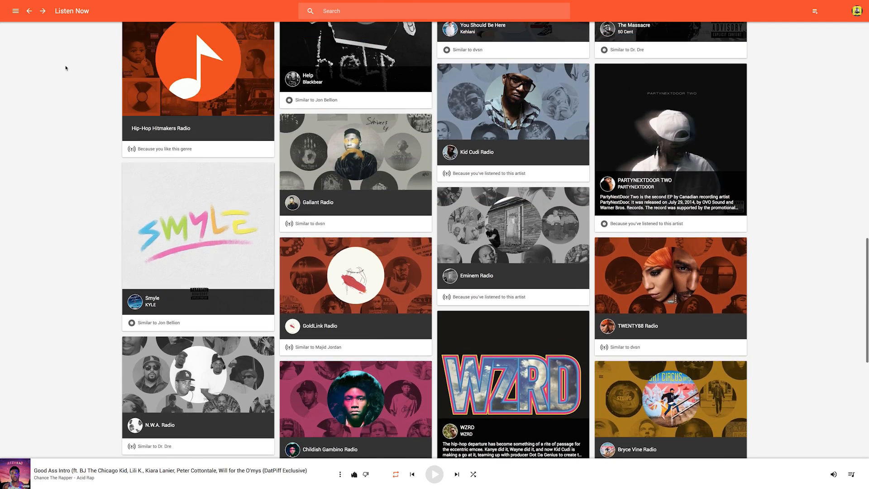
{"action": "scroll", "scroll_direction": "up", "scroll_amount": 3}
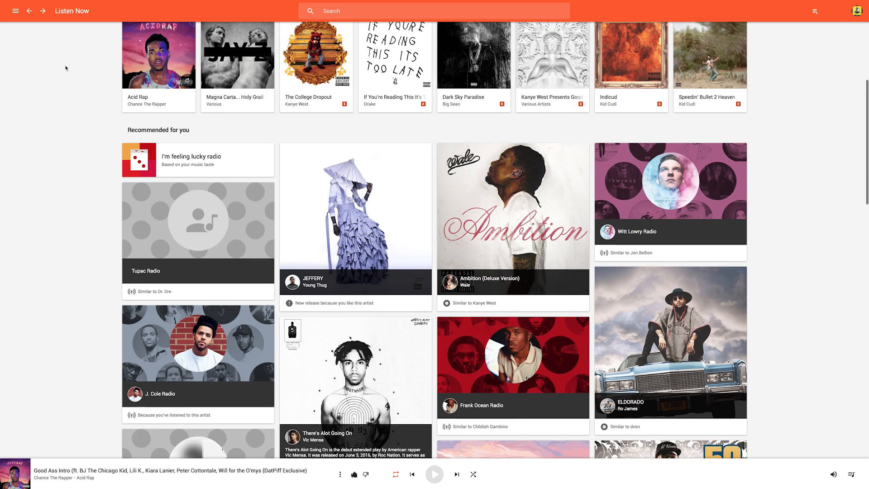
{"action": "scroll", "scroll_direction": "up", "scroll_amount": 3}
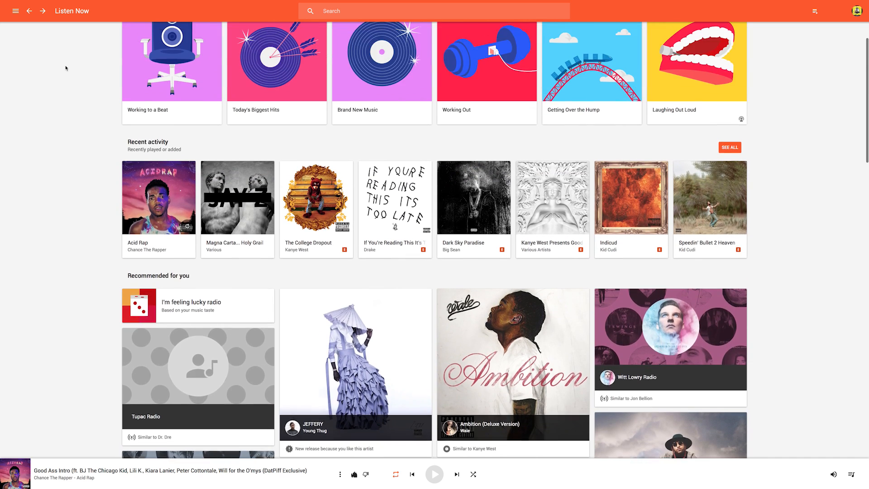
{"action": "scroll", "scroll_direction": "up", "scroll_amount": 3}
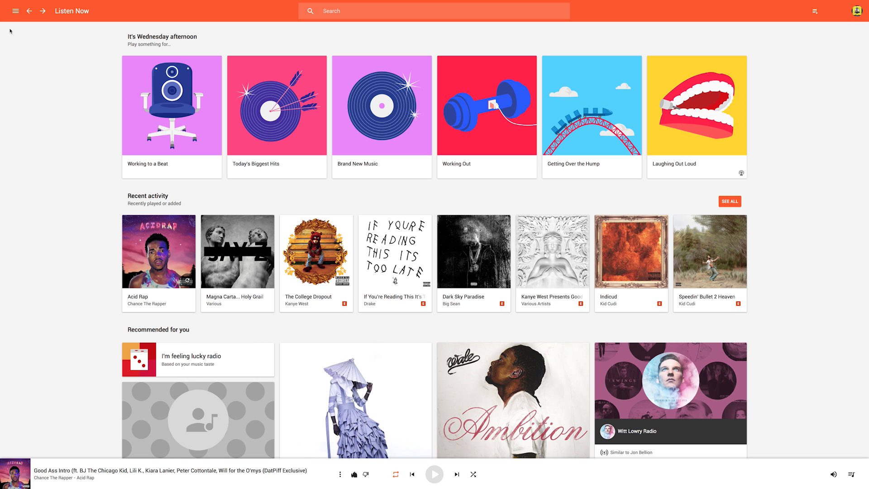